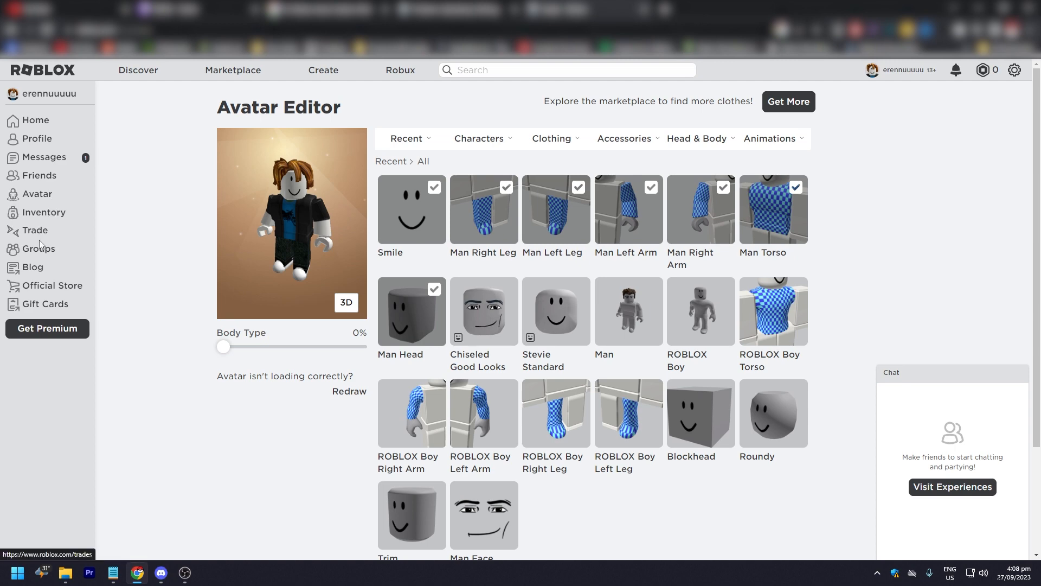
Leave the Avatar Editor for the Groups page and look down the featured groups
click(38, 247)
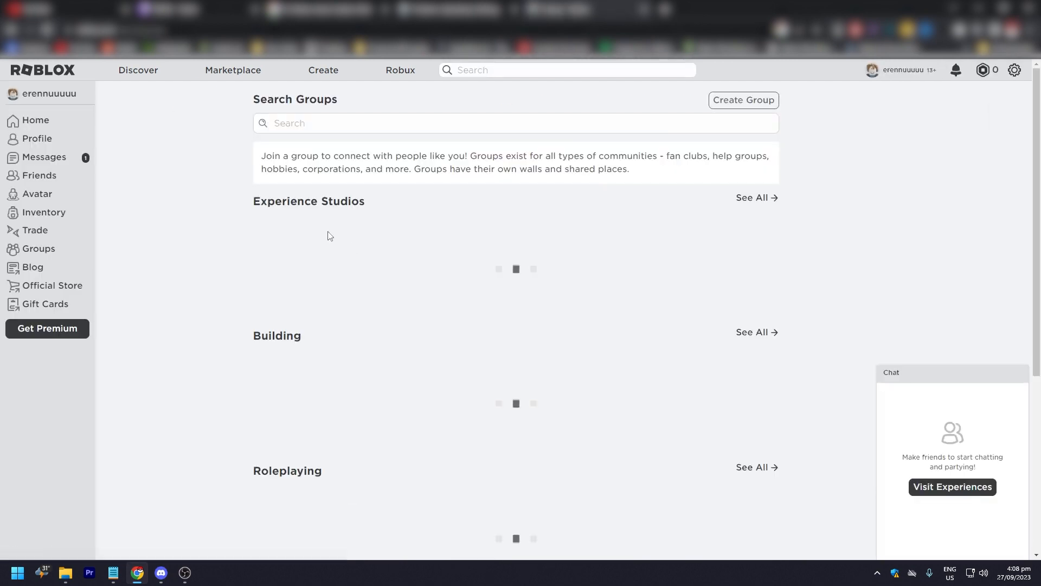
scroll(down, 3)
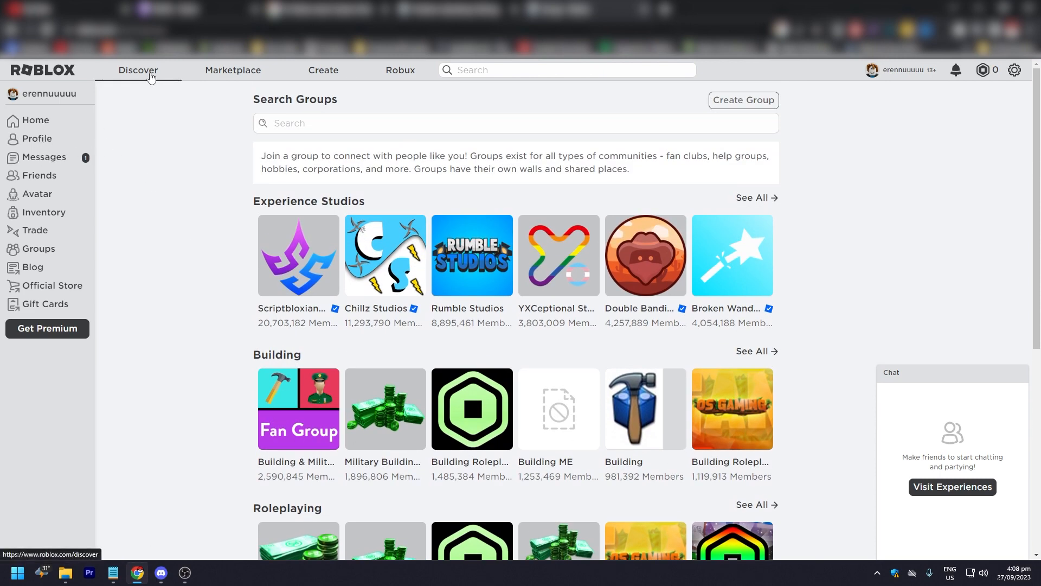
Browse the Discover page, scrolling down through the experience listings
click(138, 69)
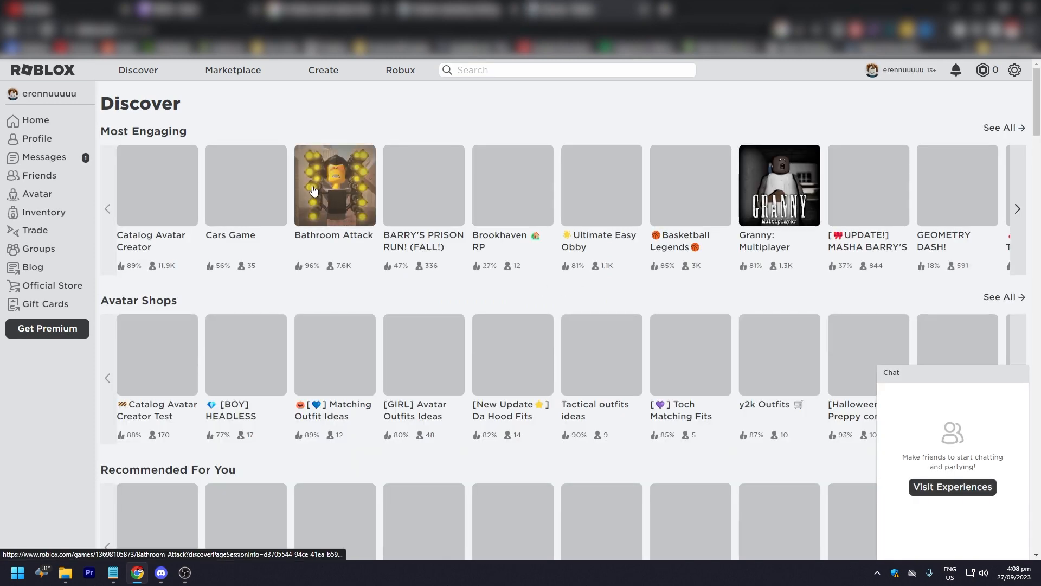
scroll(down, 3)
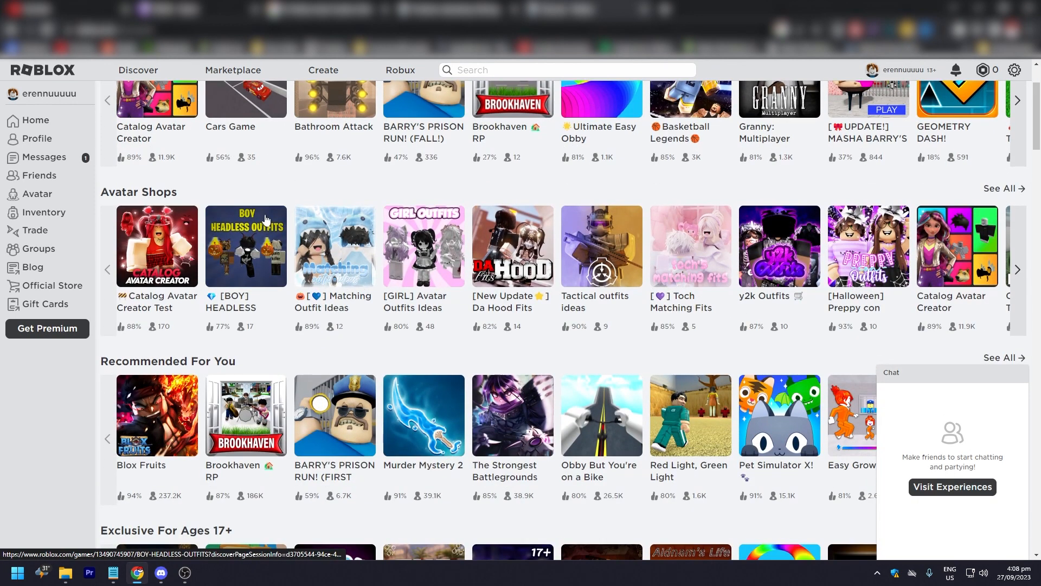
scroll(down, 3)
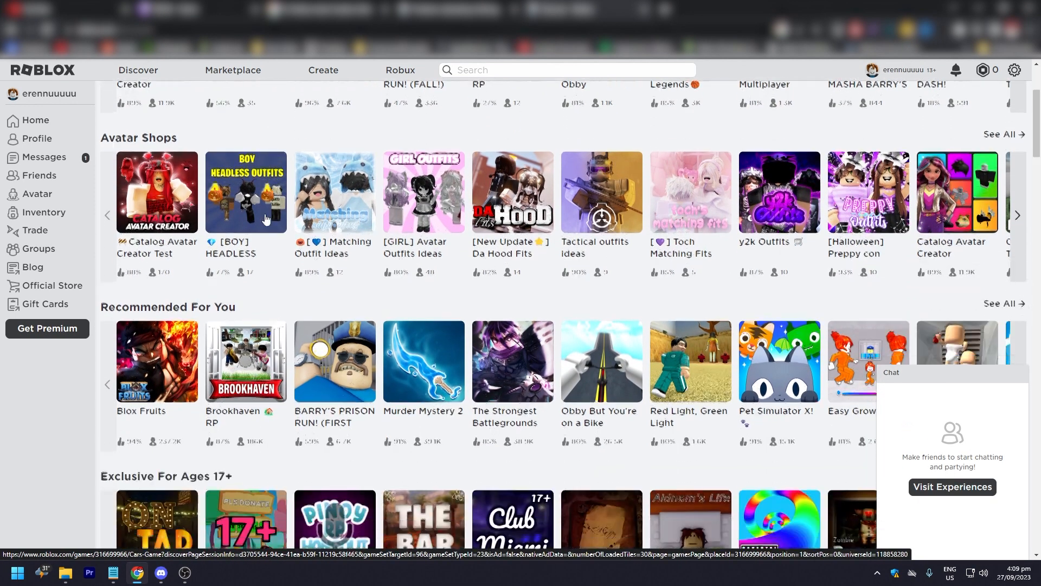
scroll(down, 3)
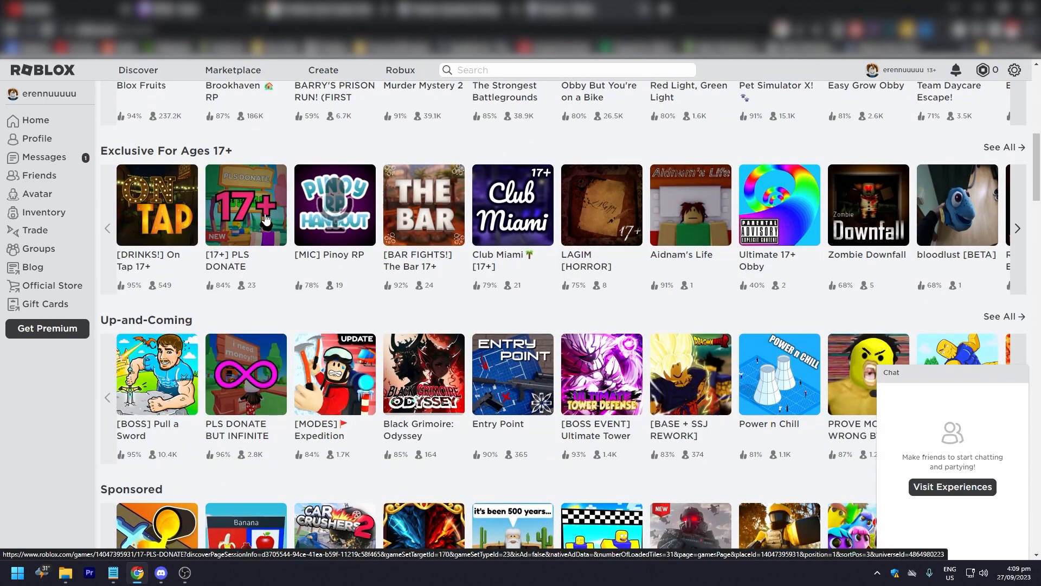
scroll(down, 3)
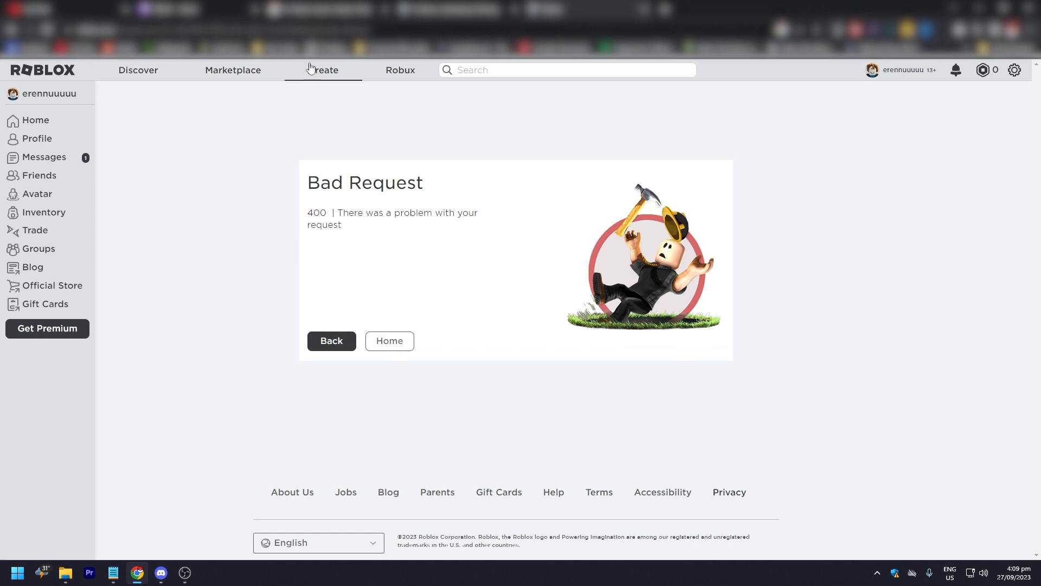
Visit the Create page (Bad Request) and then the Marketplace item catalog
click(232, 69)
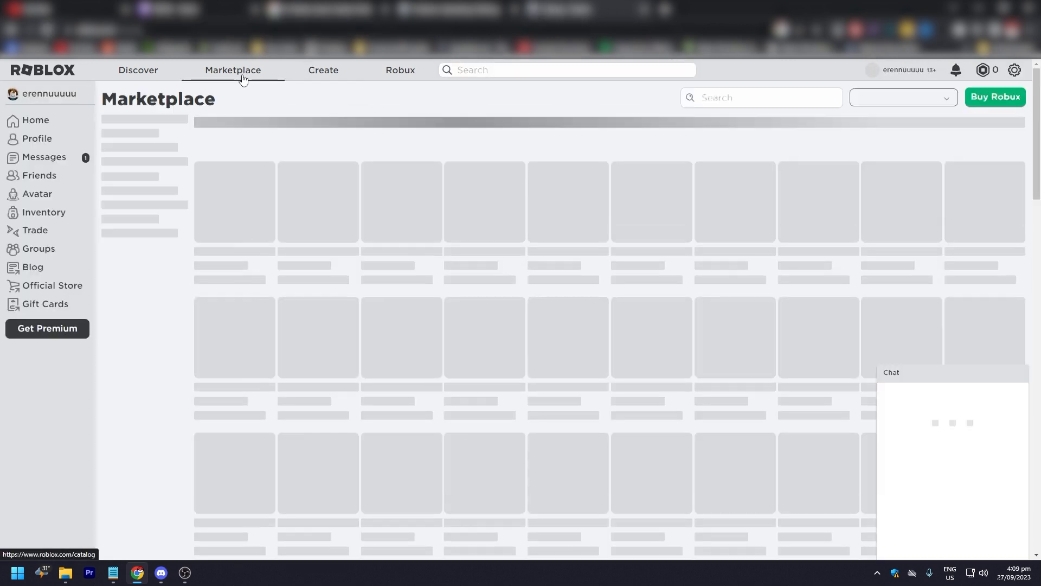
click(233, 70)
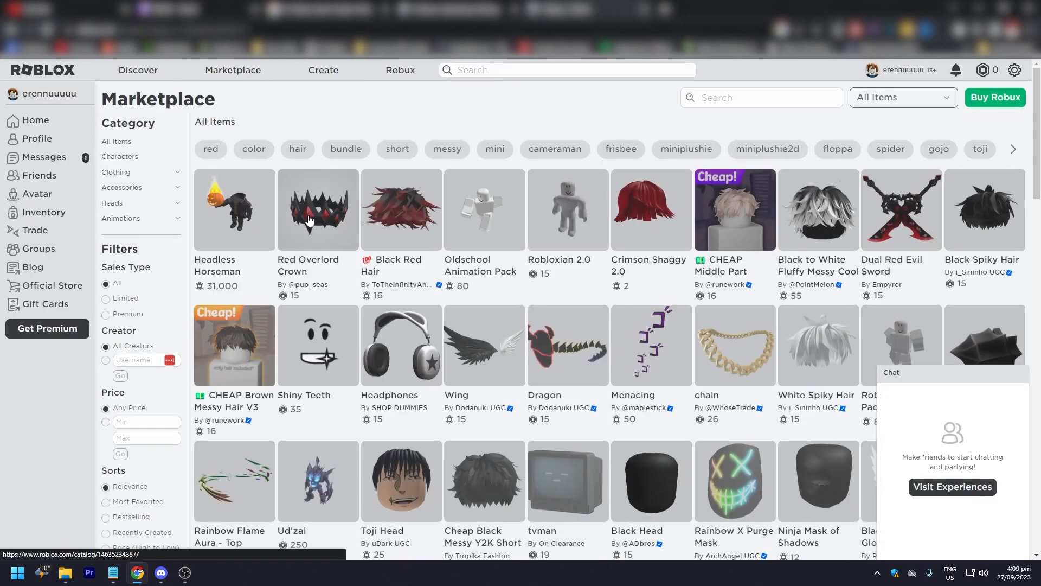
scroll(down, 3)
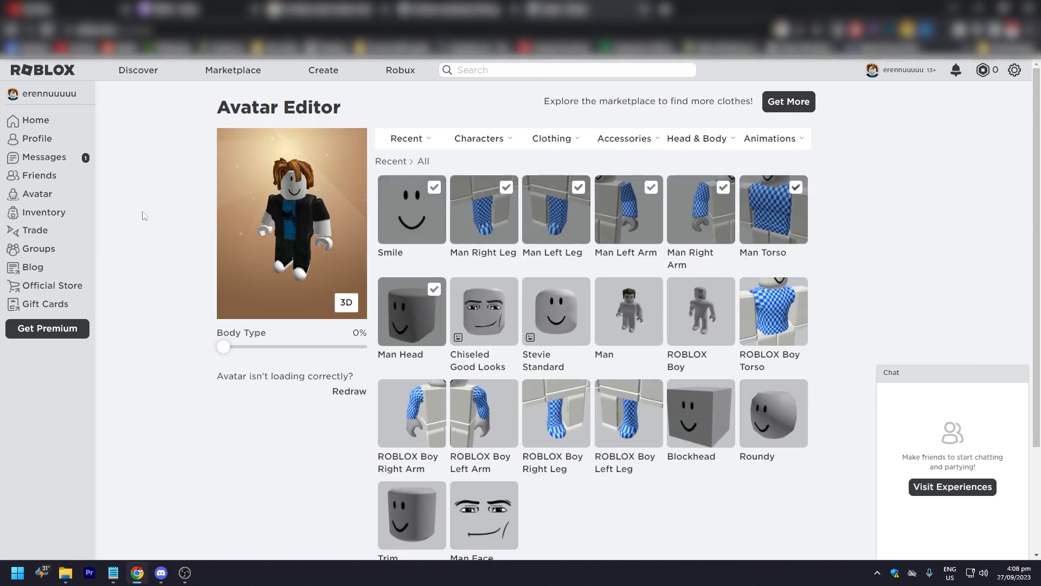
mouse_move(46, 211)
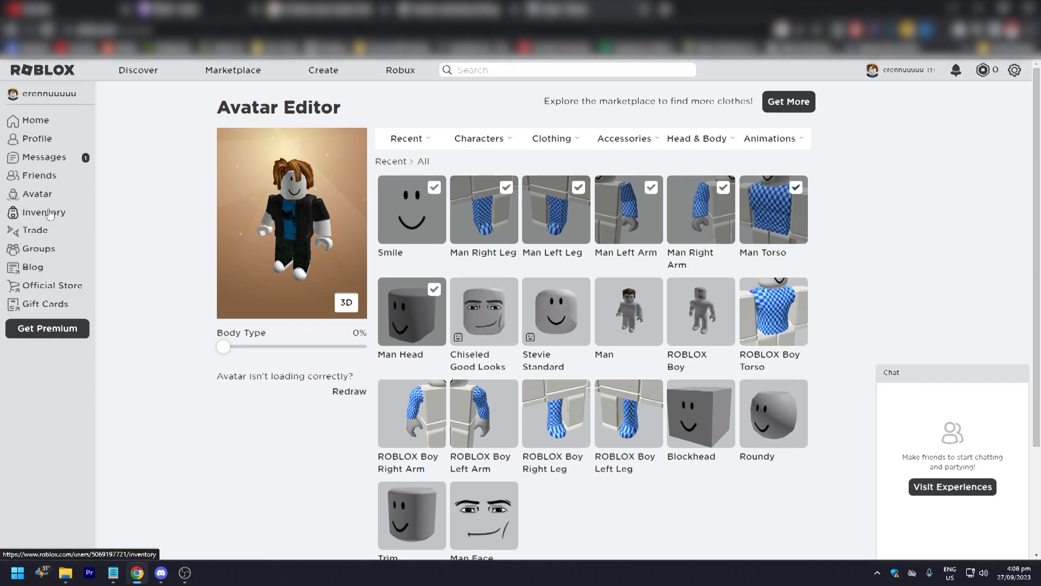